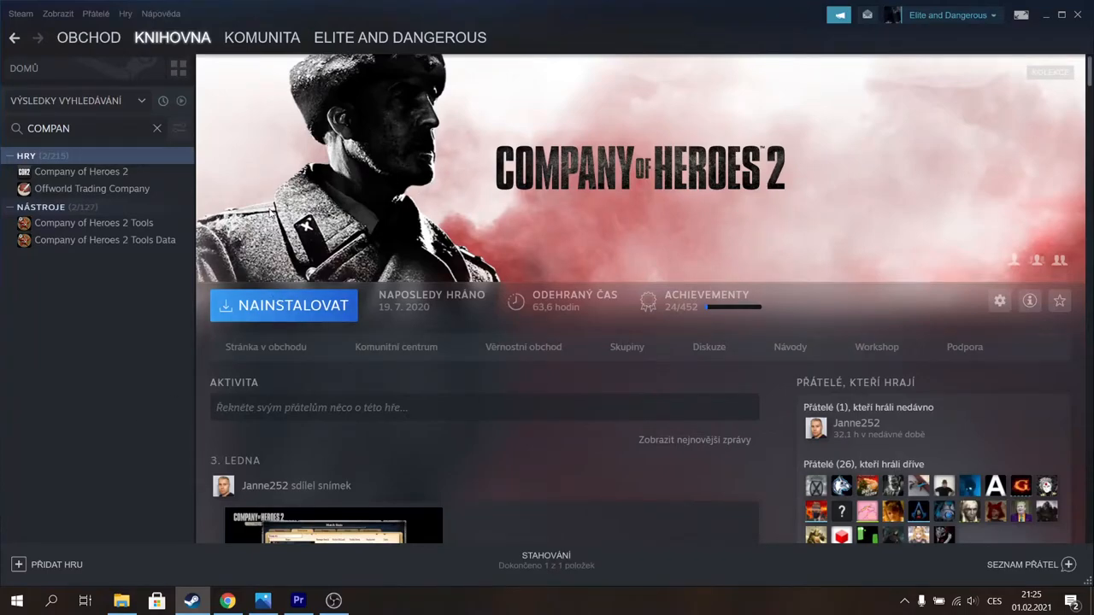
pyautogui.moveTo(477, 203)
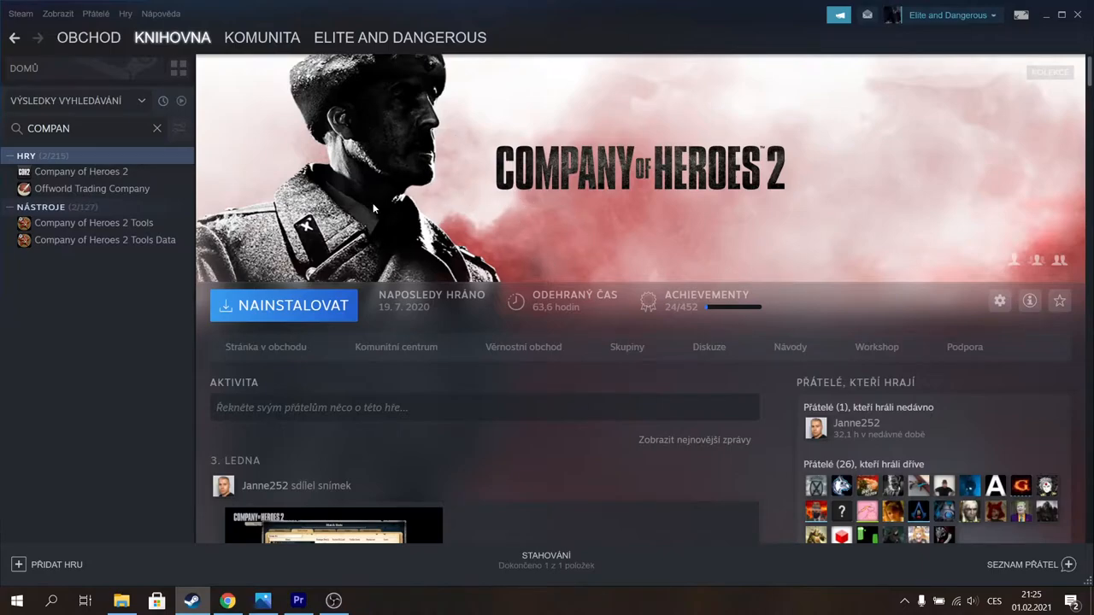
pyautogui.moveTo(81, 170)
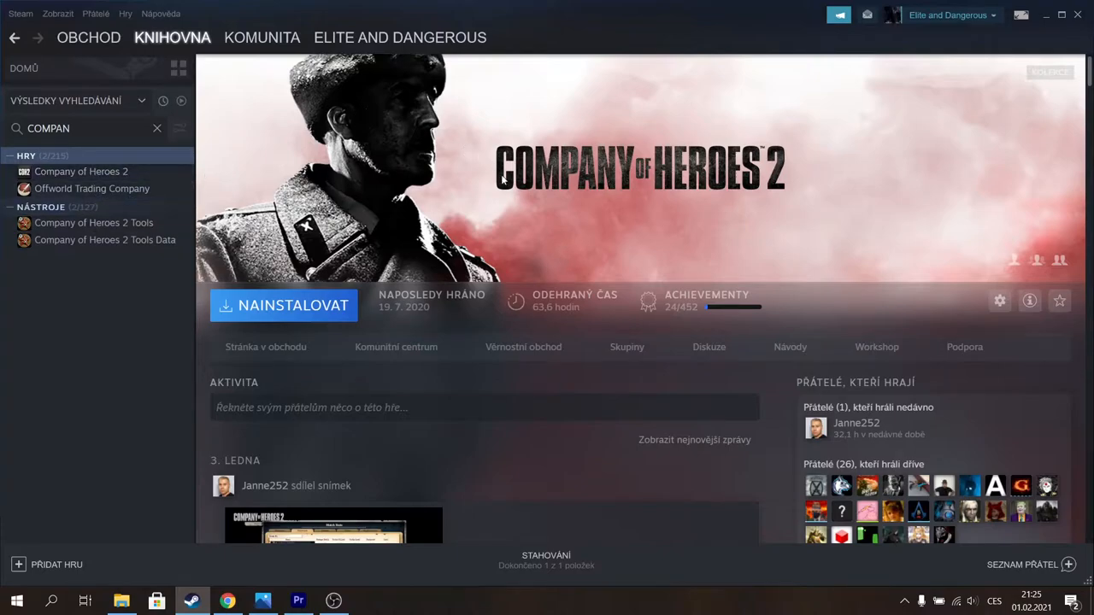
# Start logo repositioning on the Company of Heroes 2 banner, then leave and return to its page.
pyautogui.rightClick(406, 158)
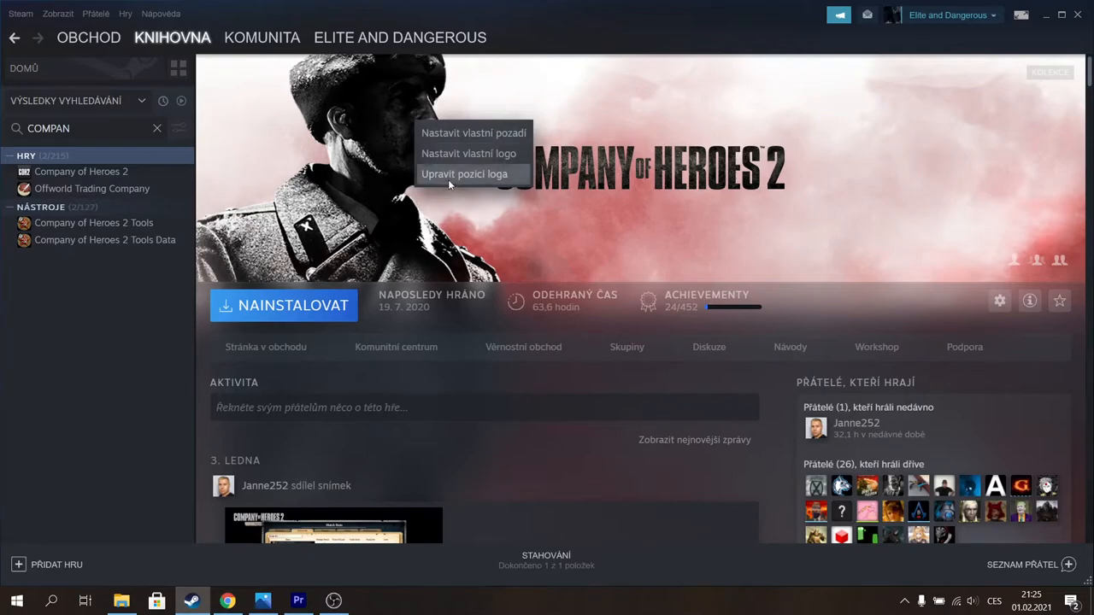
pyautogui.moveTo(427, 179)
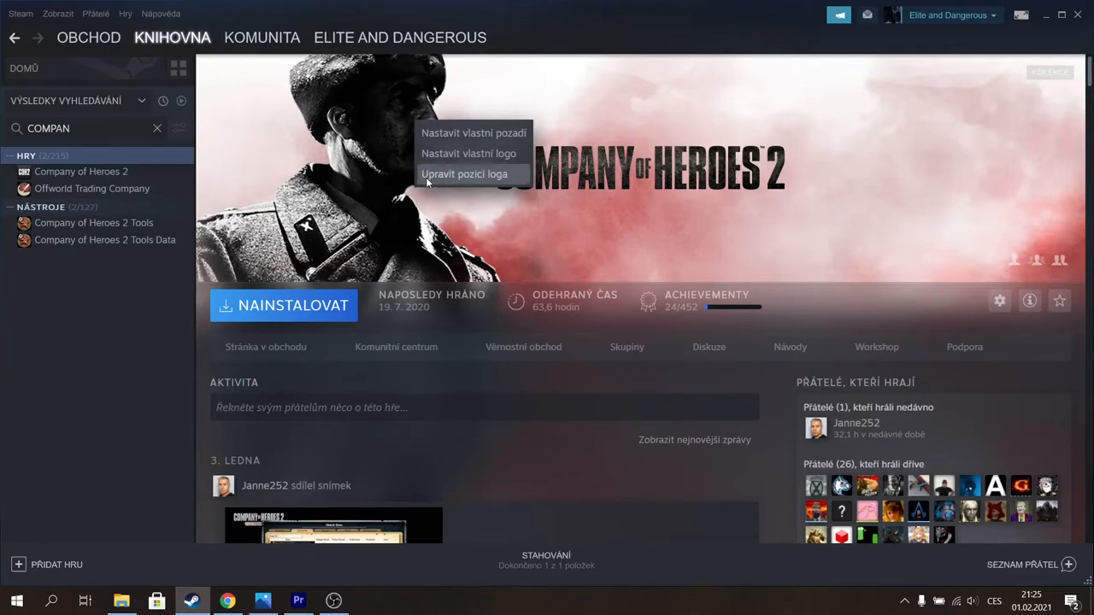
pyautogui.moveTo(489, 180)
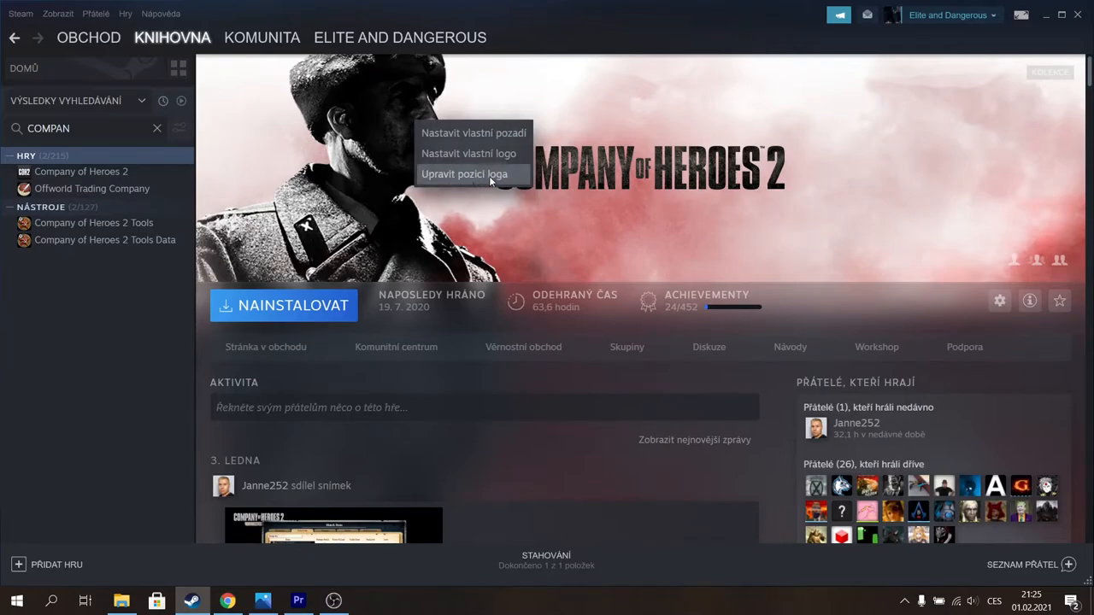
pyautogui.click(464, 173)
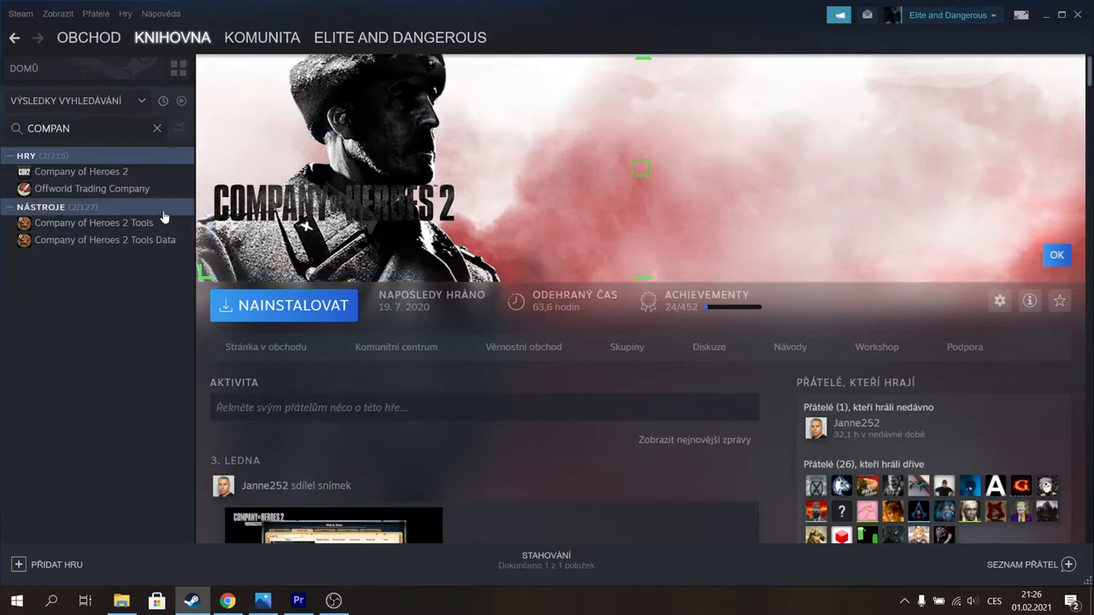
pyautogui.click(91, 187)
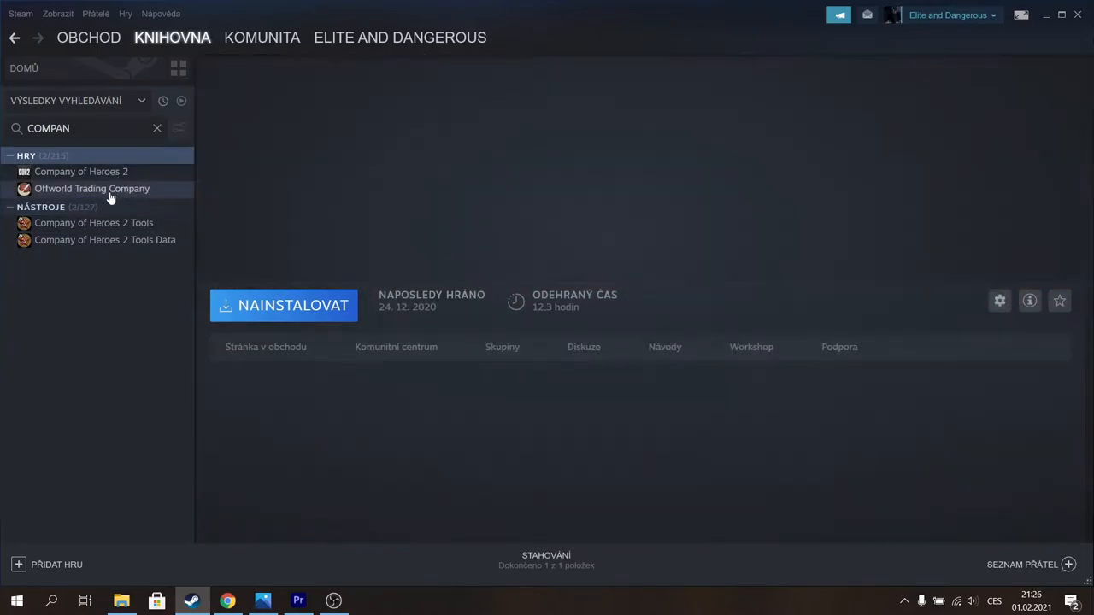
pyautogui.click(81, 171)
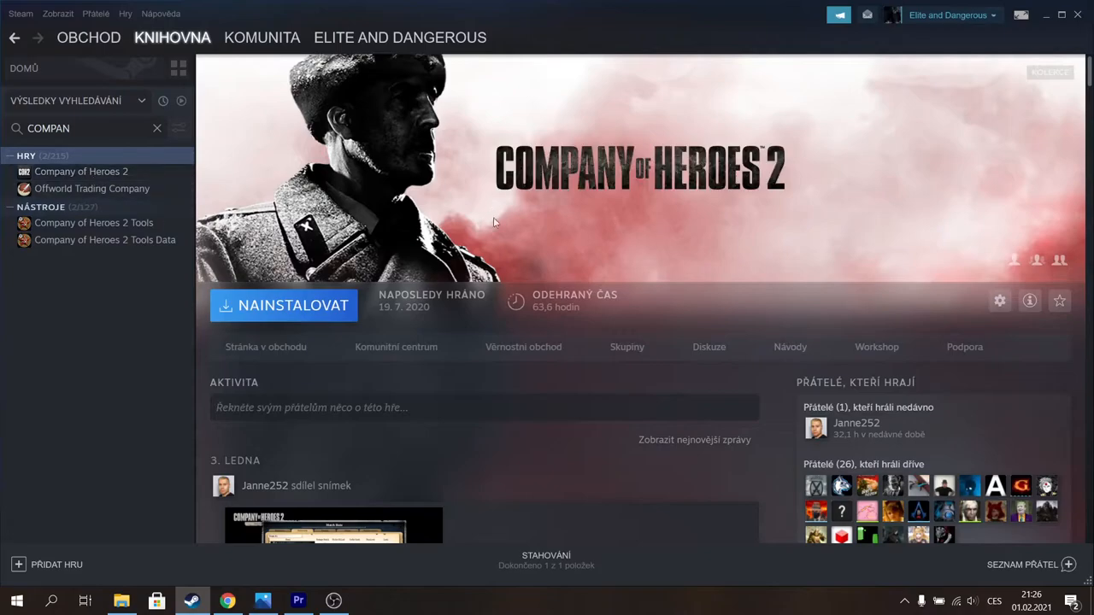
# Set a custom background image for the Company of Heroes 2 banner via Nastavit vlastní pozadí.
pyautogui.rightClick(564, 170)
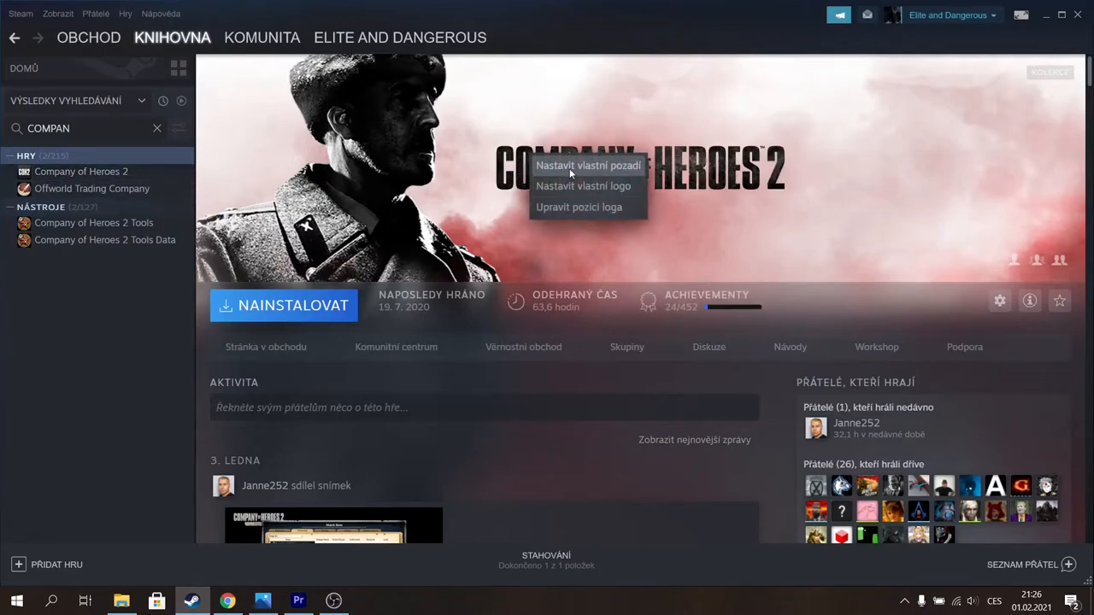
pyautogui.moveTo(576, 185)
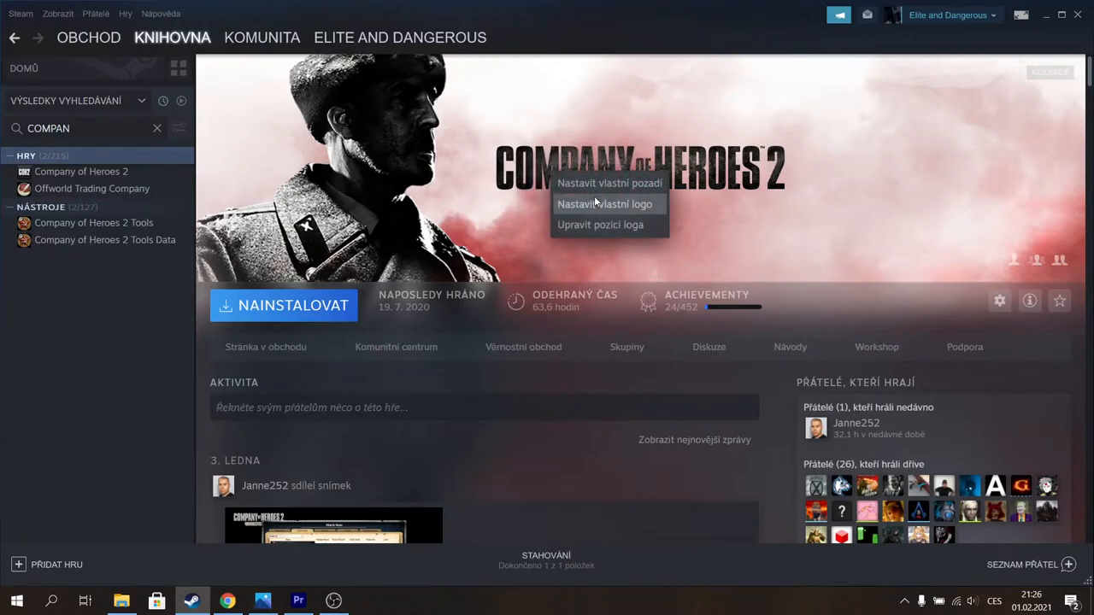
pyautogui.moveTo(609, 182)
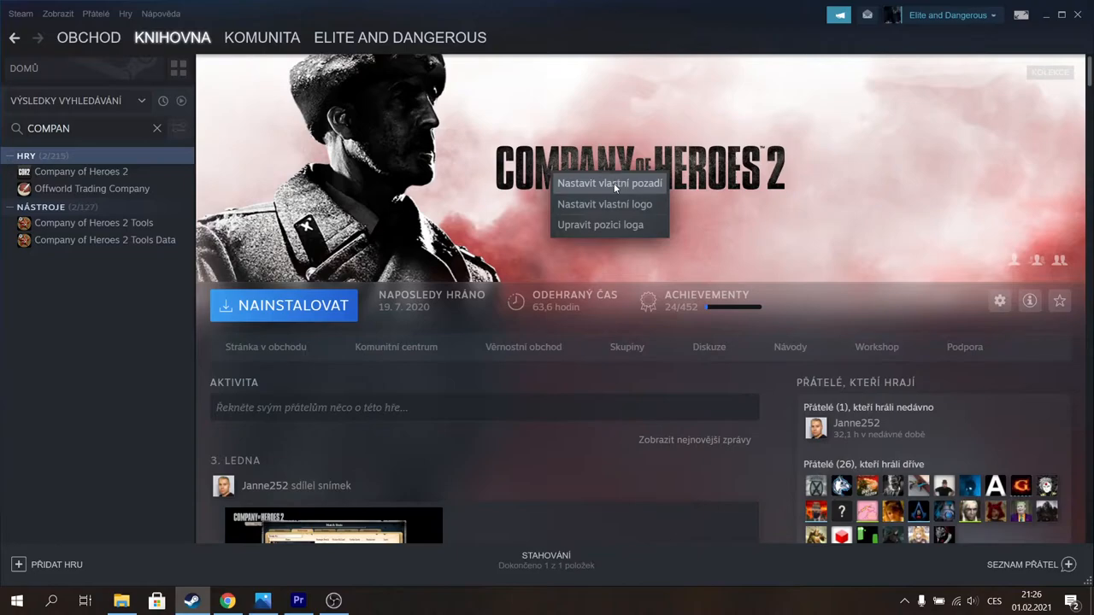
pyautogui.click(608, 183)
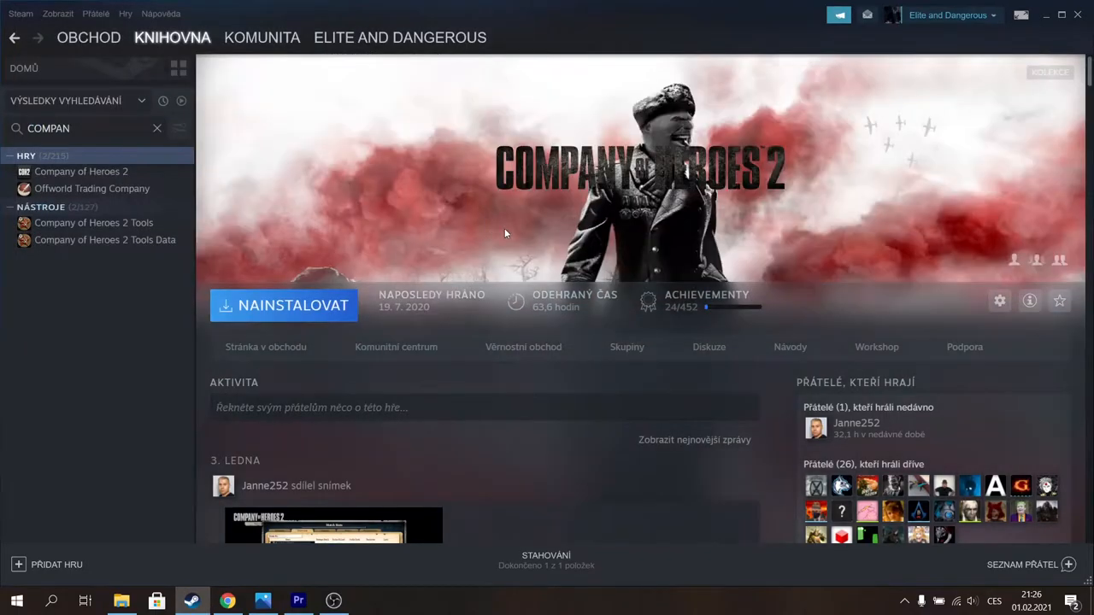
pyautogui.moveTo(677, 145)
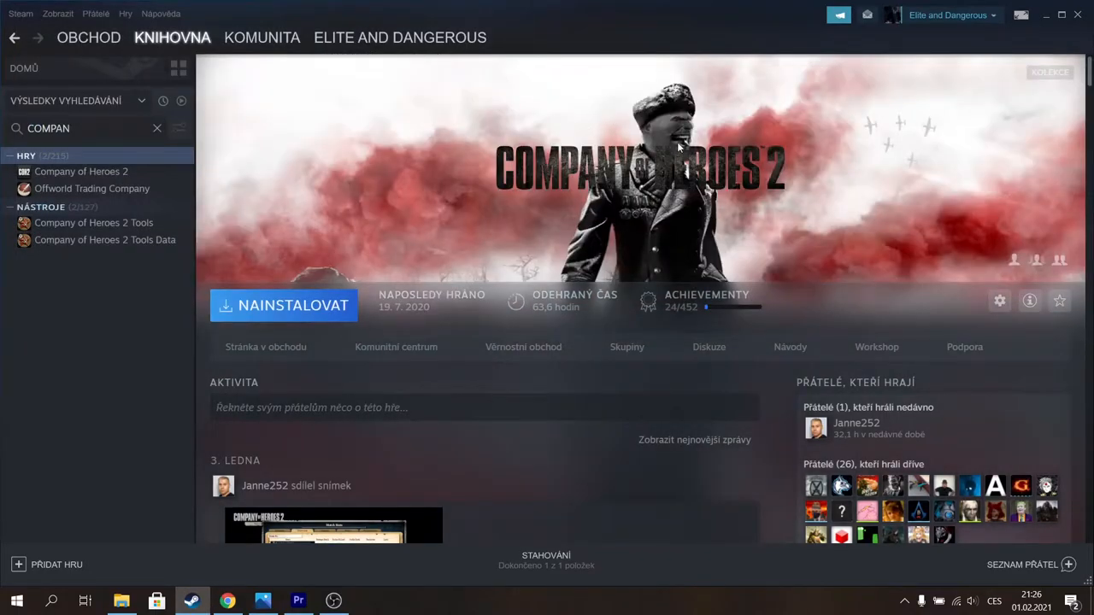
pyautogui.moveTo(545, 181)
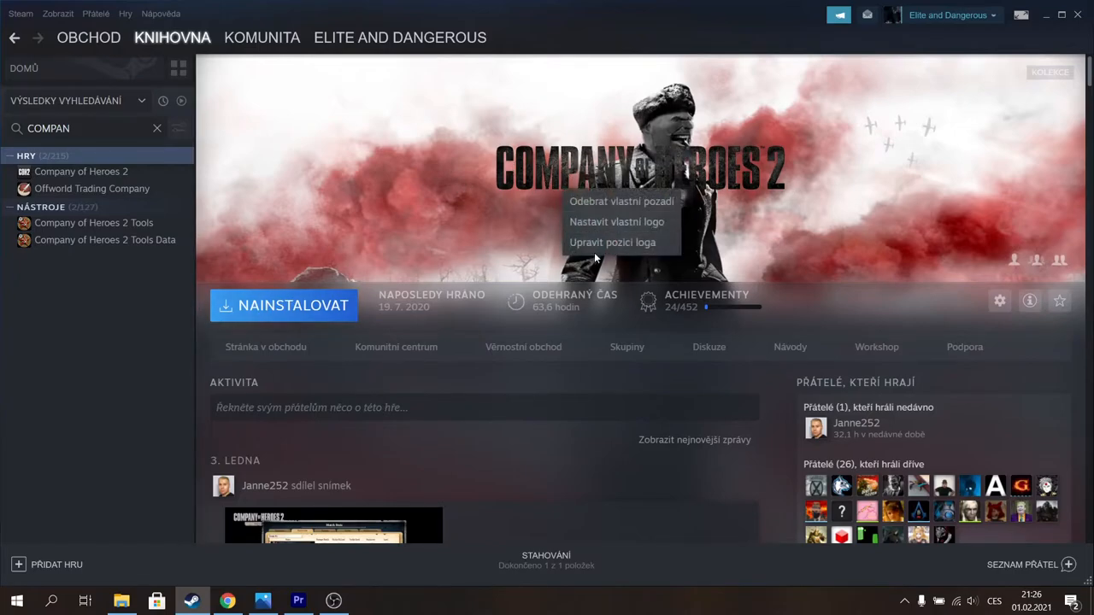
# Reposition the Company of Heroes 2 logo to the lower left of the custom banner.
pyautogui.click(611, 242)
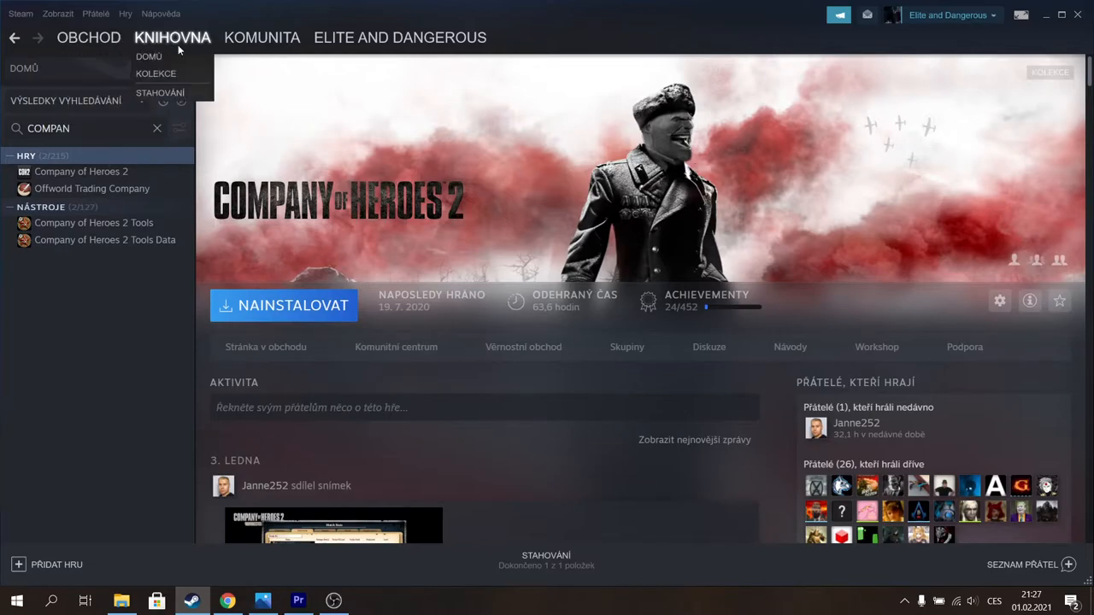
# On the library home, give Total War: Shogun 2 the edited samurai picture as custom cover.
pyautogui.click(149, 55)
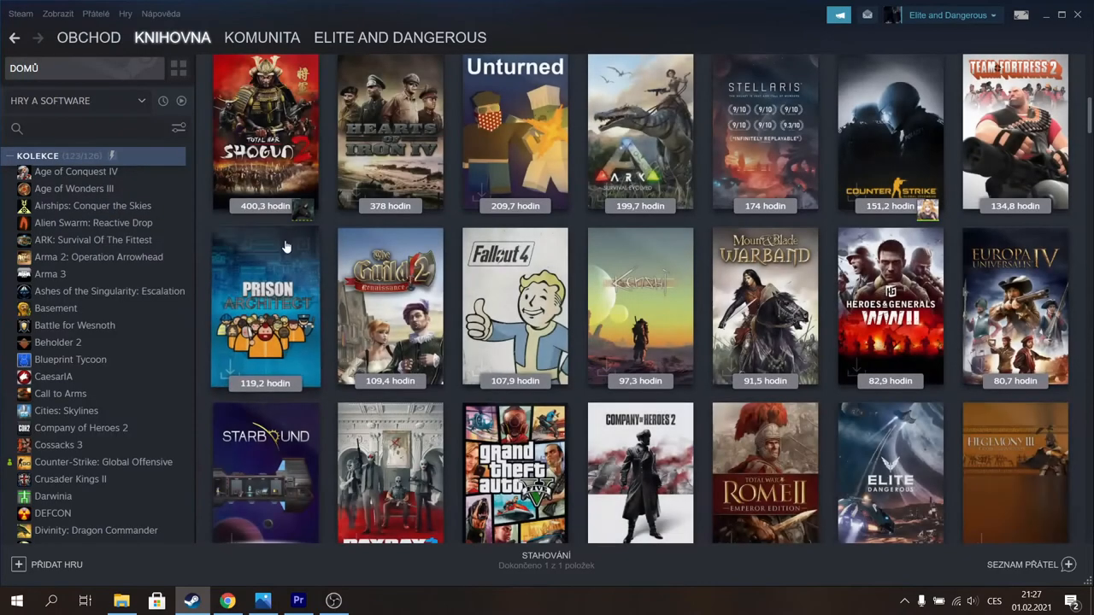
pyautogui.scroll(3)
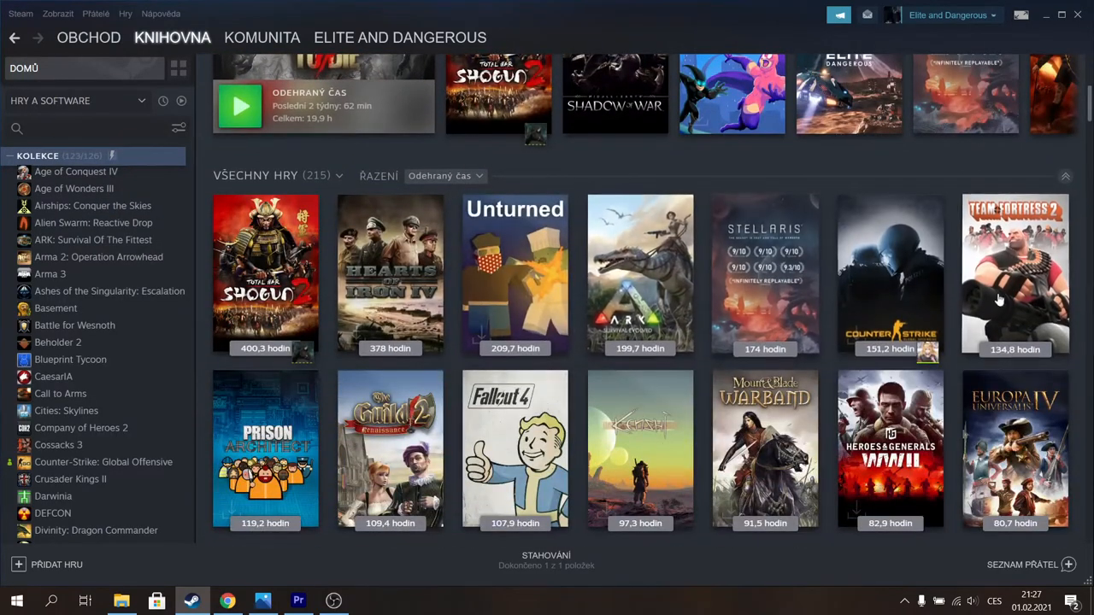
pyautogui.moveTo(350, 354)
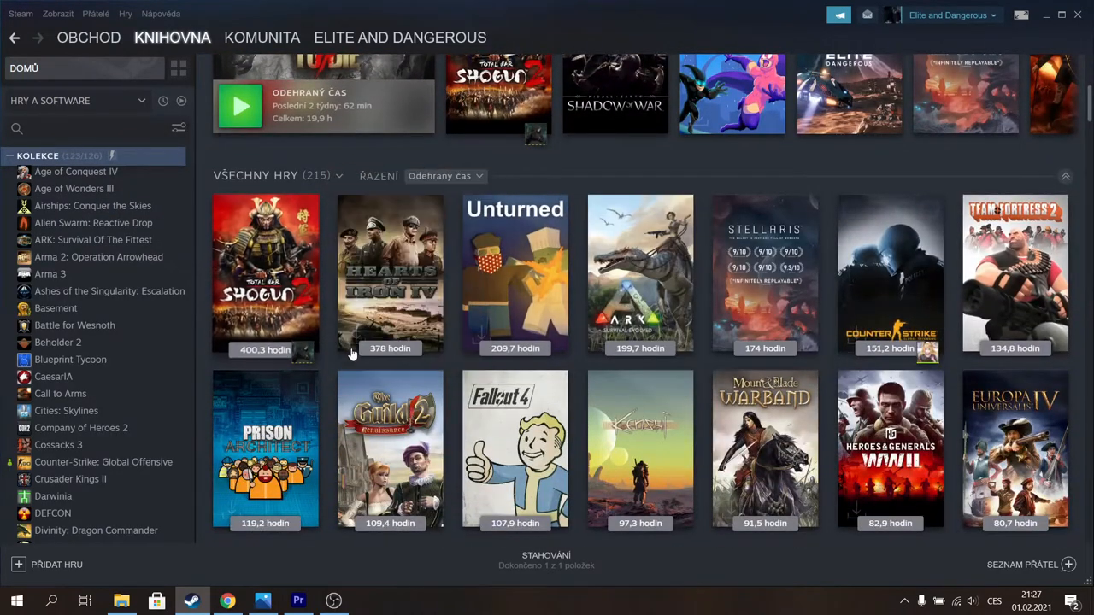
pyautogui.rightClick(265, 273)
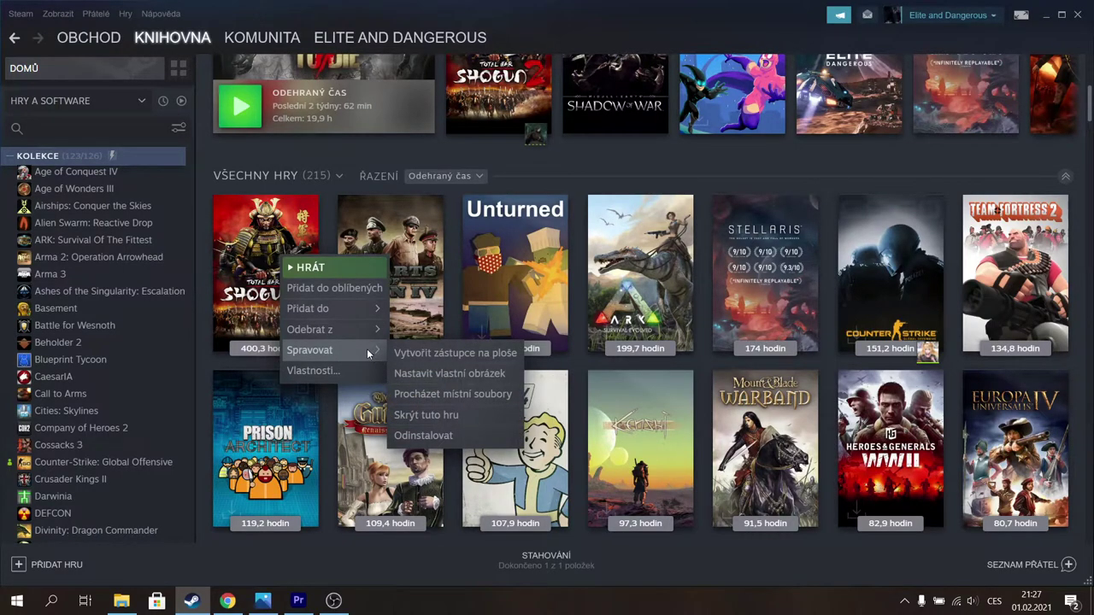
pyautogui.moveTo(443, 377)
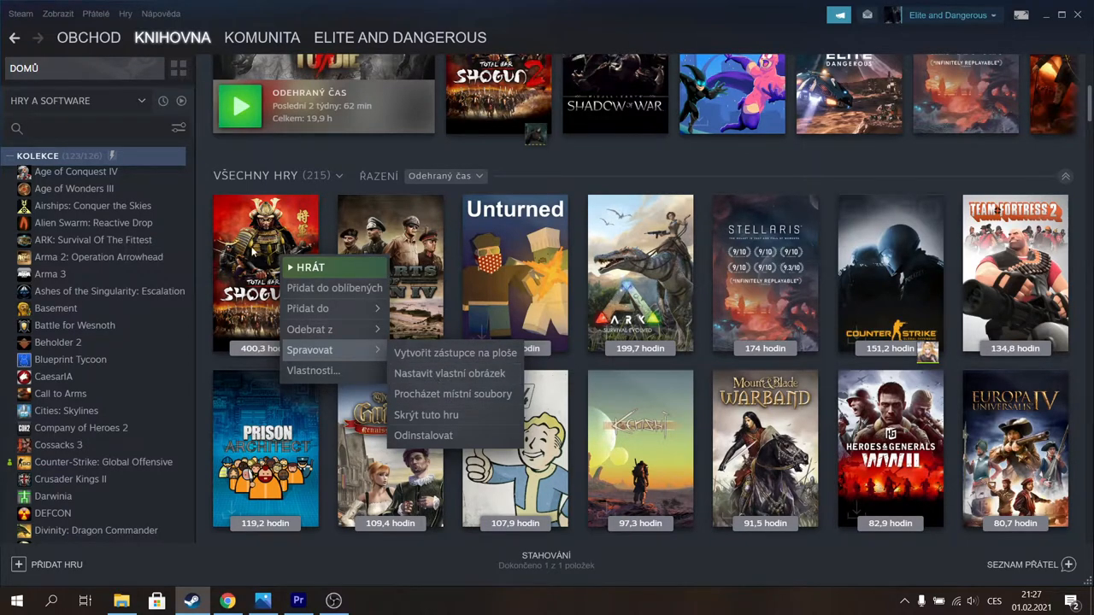
pyautogui.moveTo(449, 373)
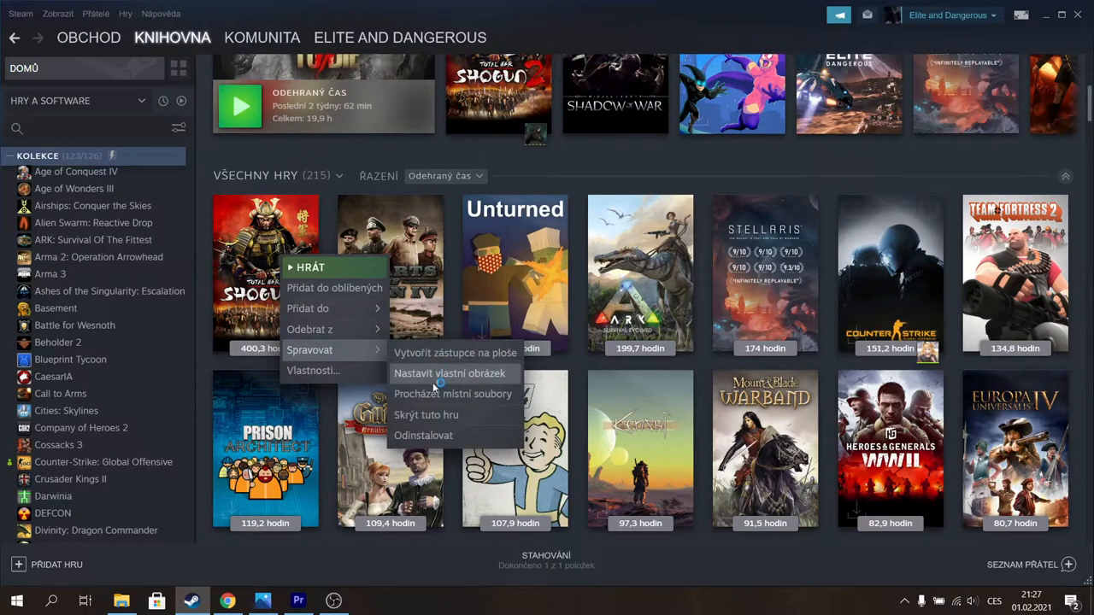
pyautogui.click(450, 374)
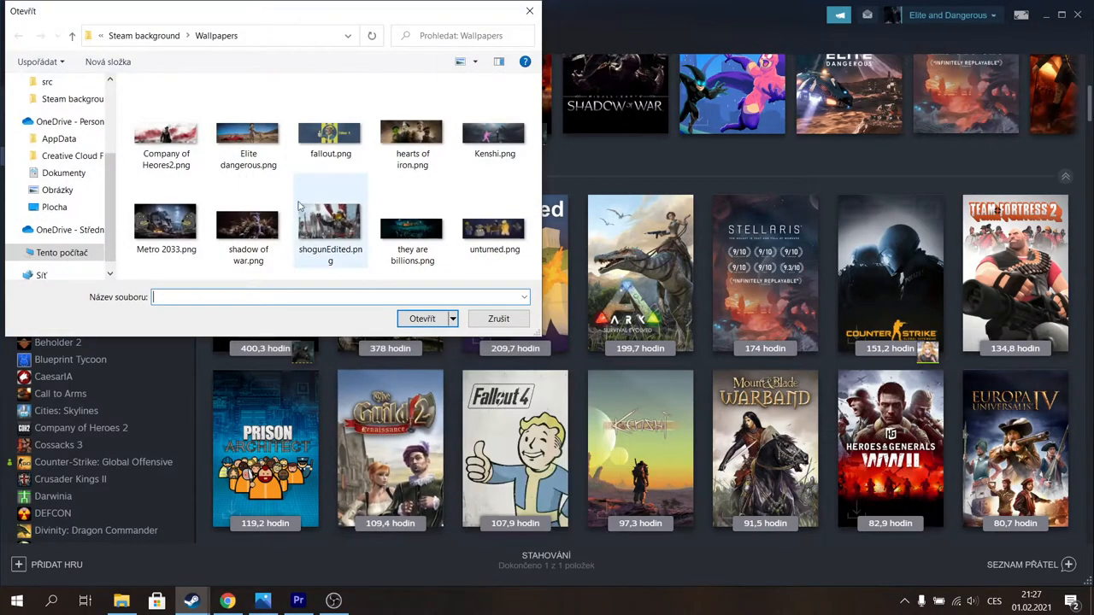
pyautogui.click(498, 318)
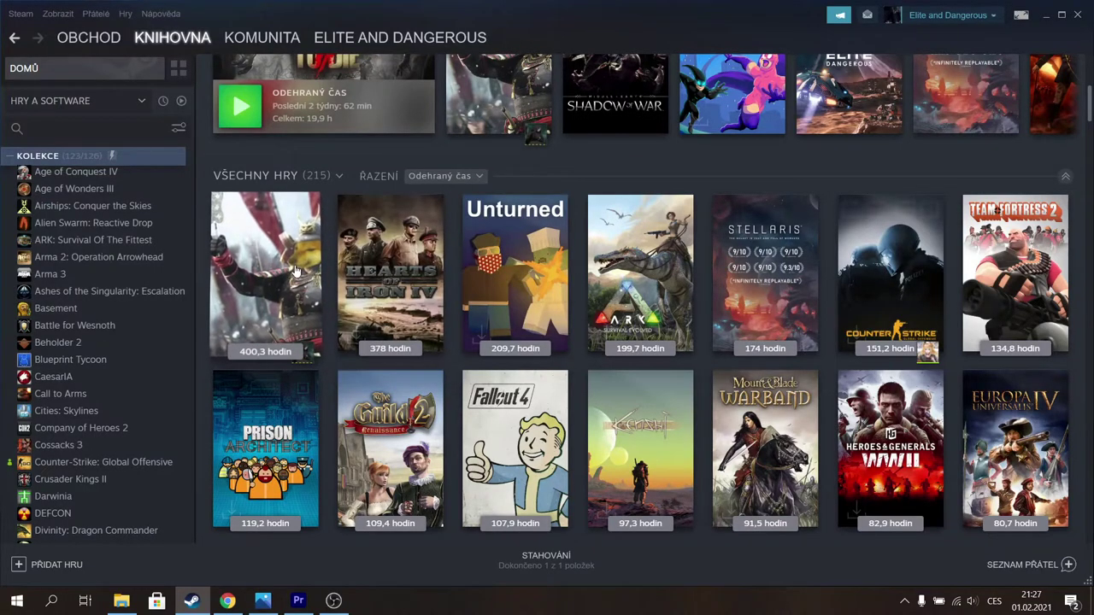
pyautogui.scroll(3)
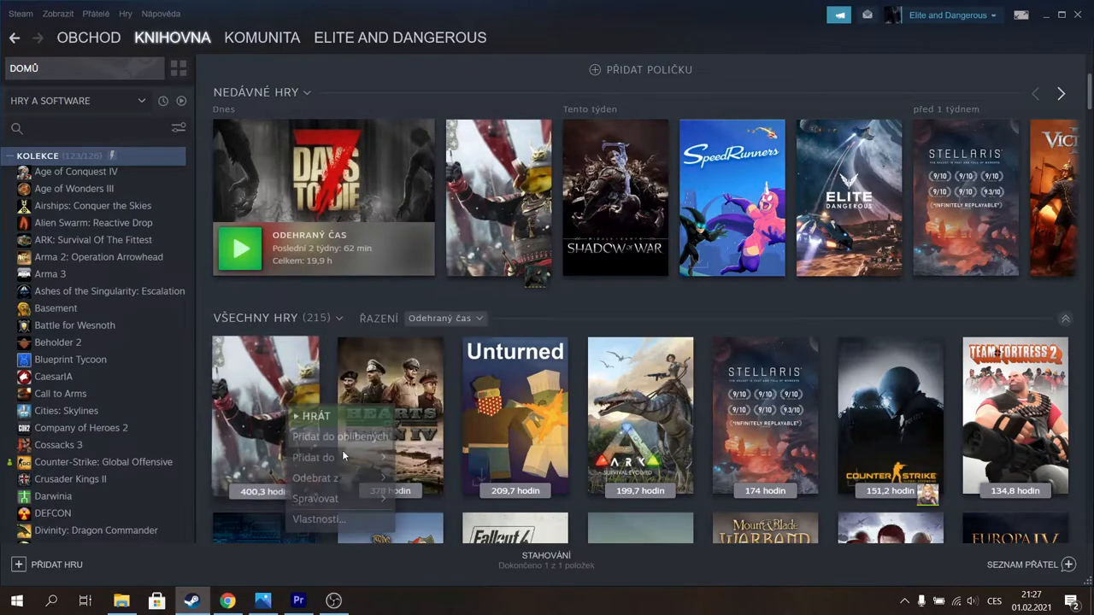
# Remove the custom cover artwork from the Total War: Shogun 2 tile so the original box art returns.
pyautogui.rightClick(323, 171)
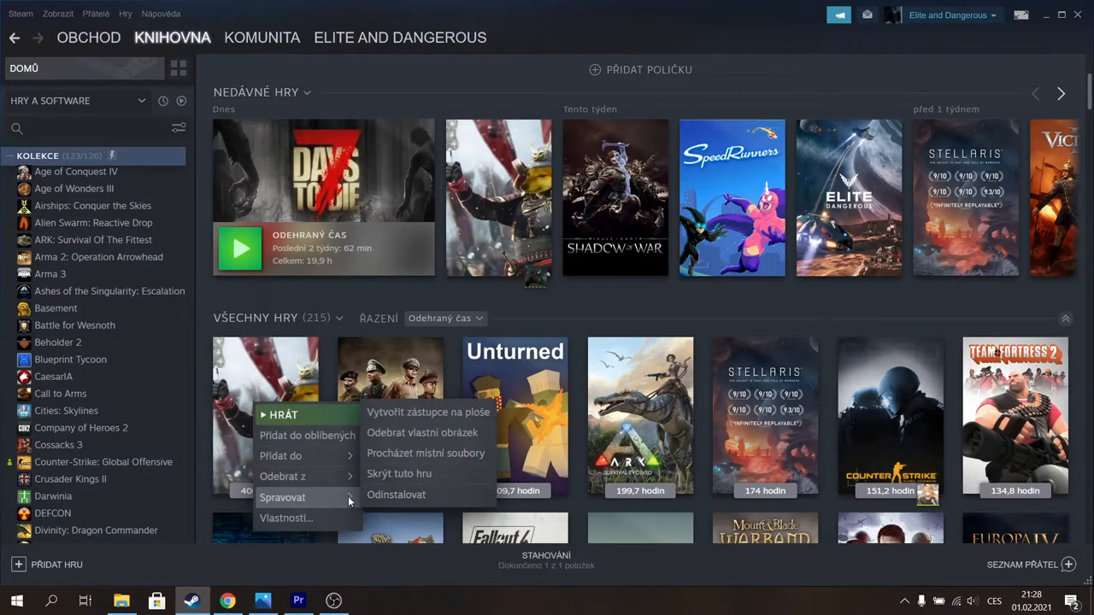
pyautogui.moveTo(337, 507)
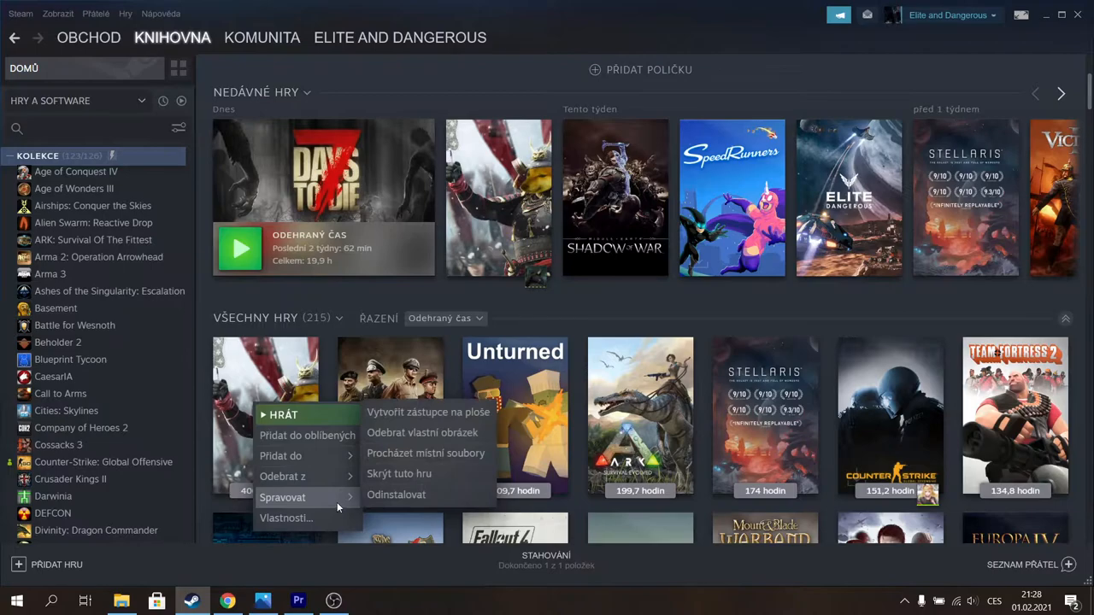
pyautogui.moveTo(272, 306)
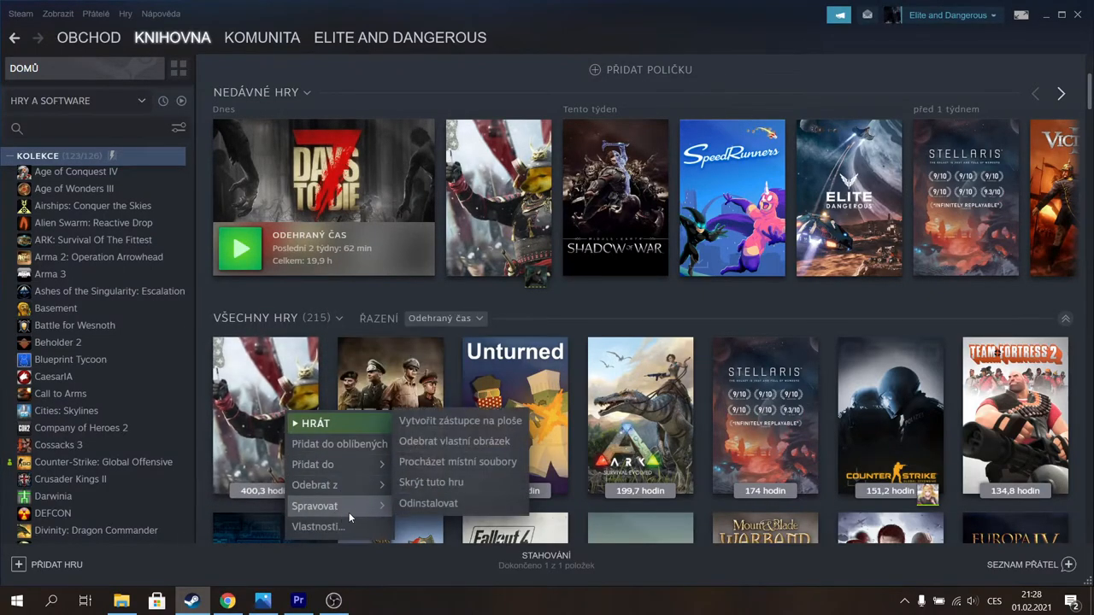
pyautogui.moveTo(454, 441)
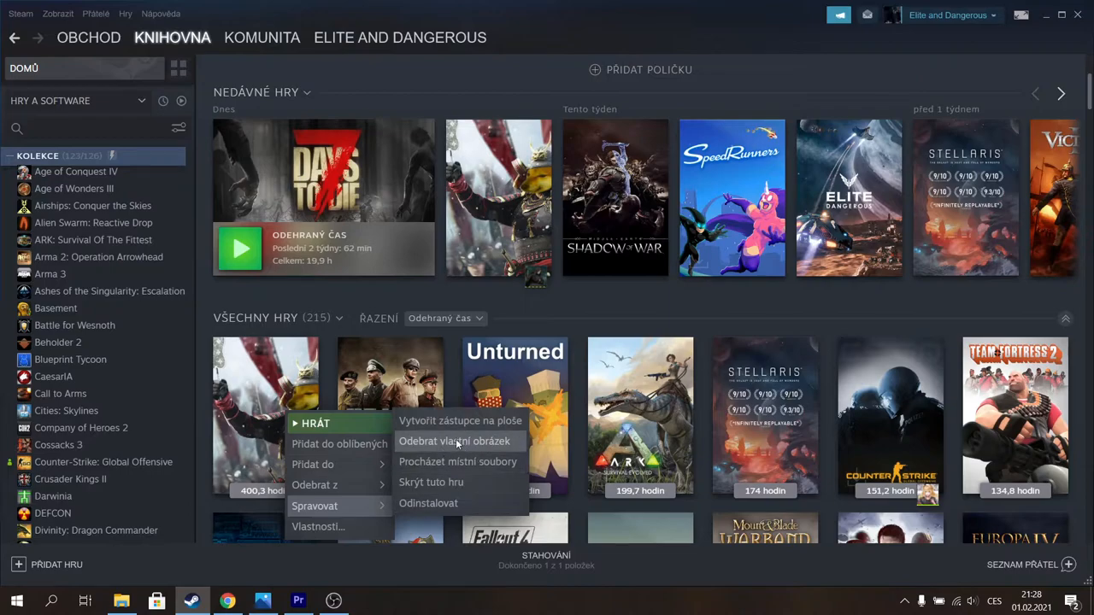
pyautogui.click(455, 441)
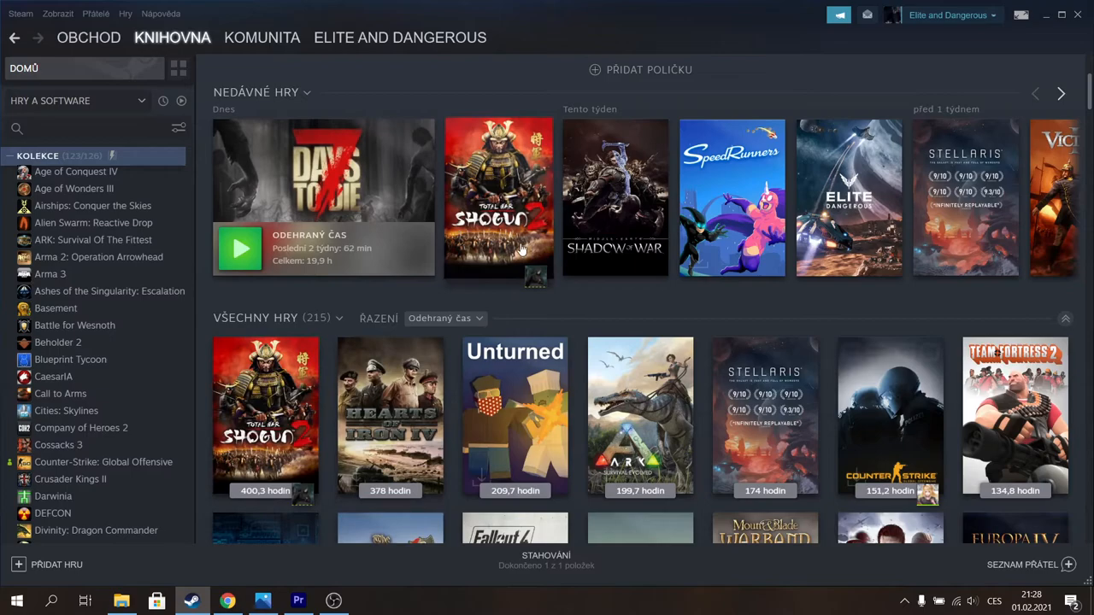
# Go to the Total War: Shogun 2 library page showing its samurai meme background.
pyautogui.click(498, 199)
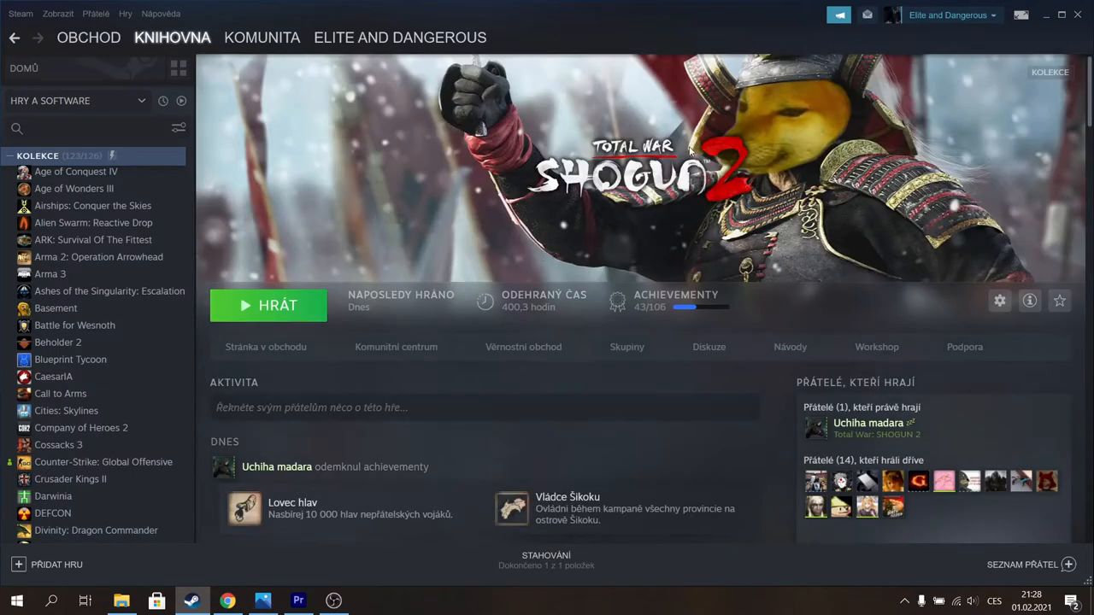
pyautogui.moveTo(884, 139)
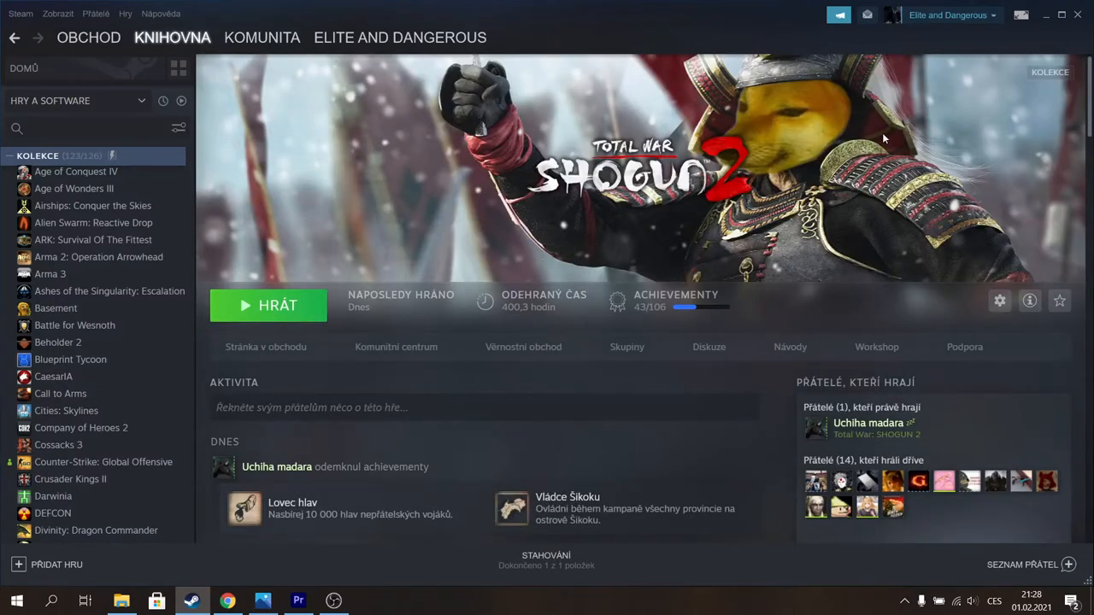
pyautogui.moveTo(126, 359)
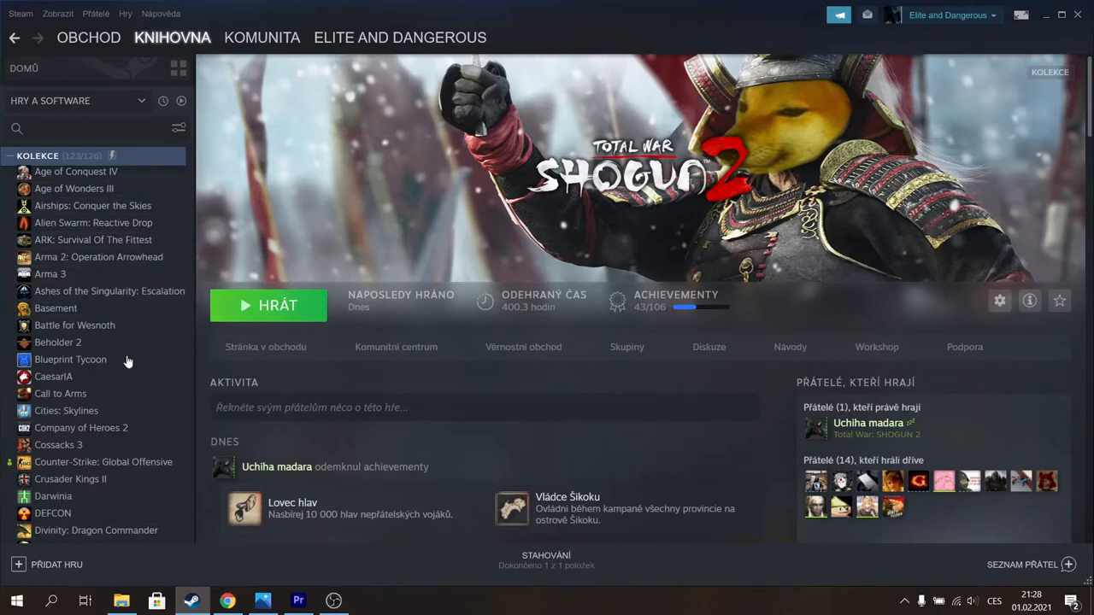
pyautogui.moveTo(309, 204)
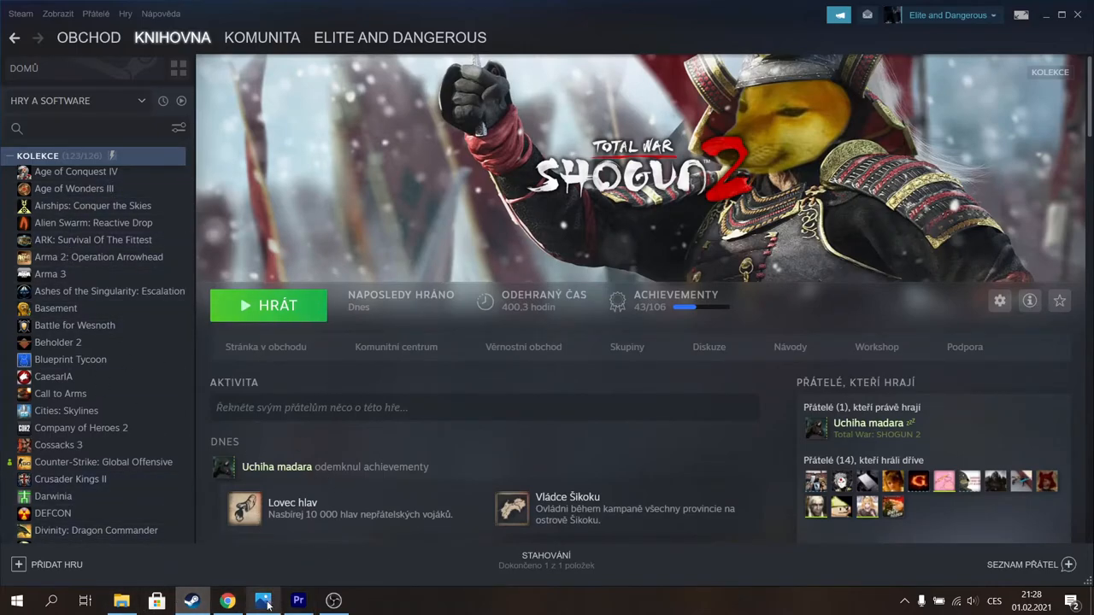
# Switch to Photos with the edited meme images and dismiss the editing tips notice.
pyautogui.click(262, 601)
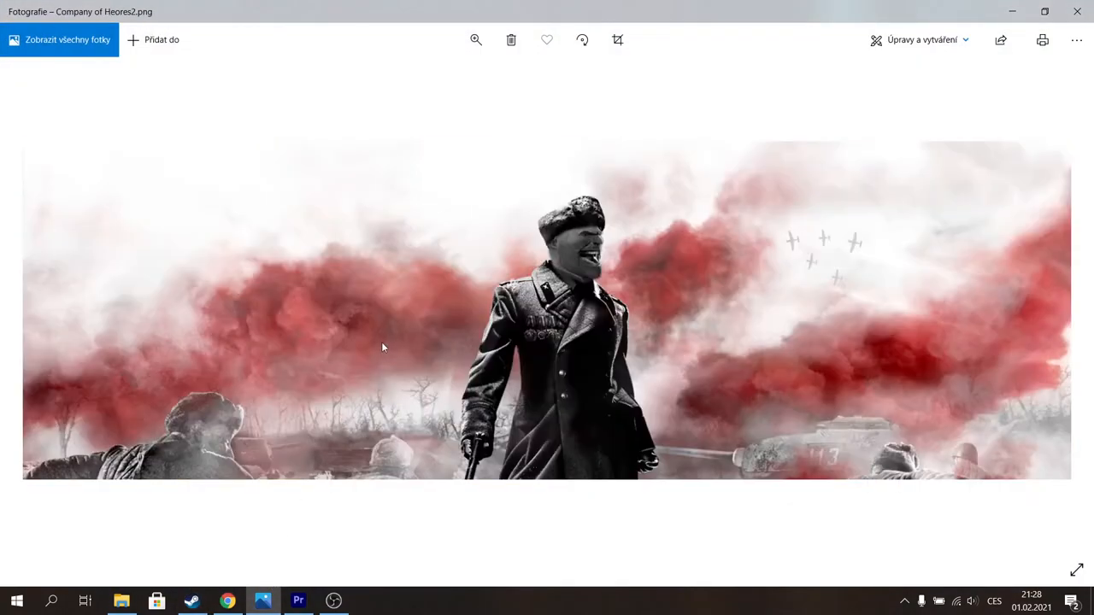
pyautogui.moveTo(579, 290)
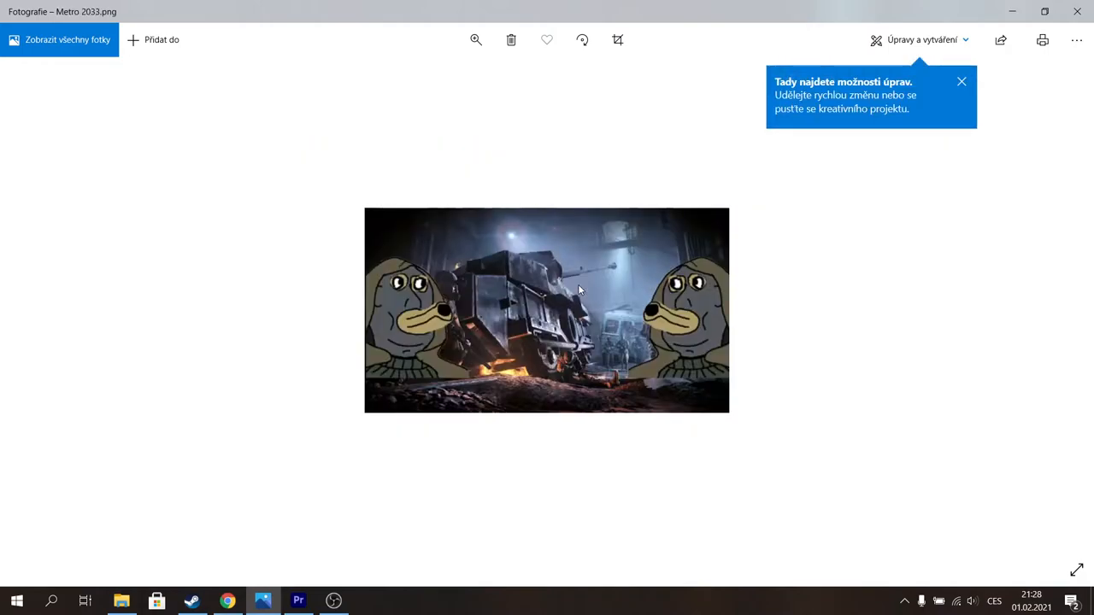
pyautogui.click(961, 81)
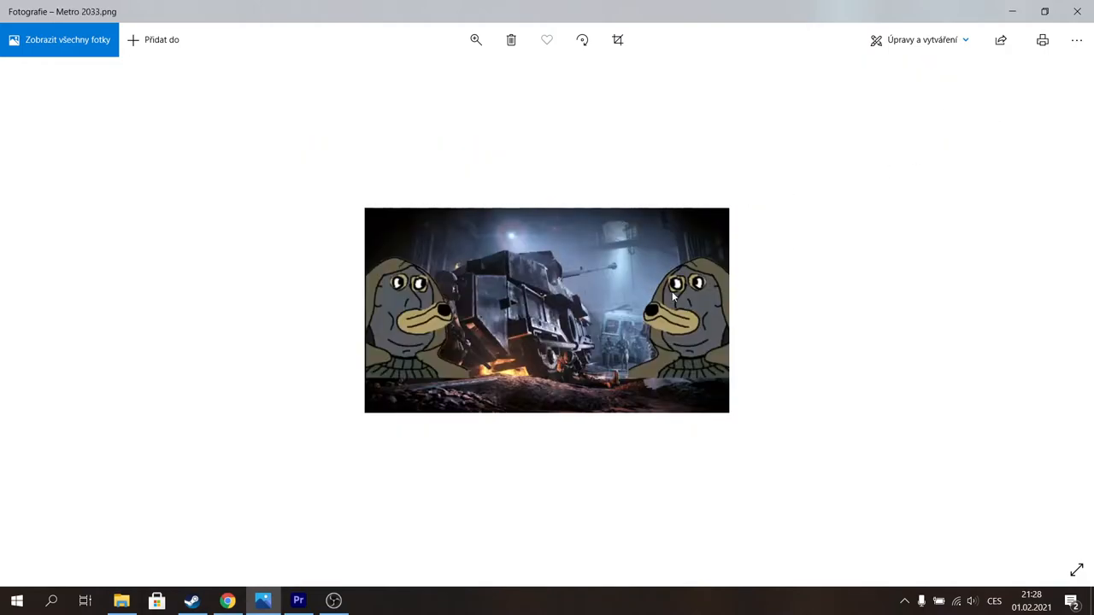
pyautogui.moveTo(543, 299)
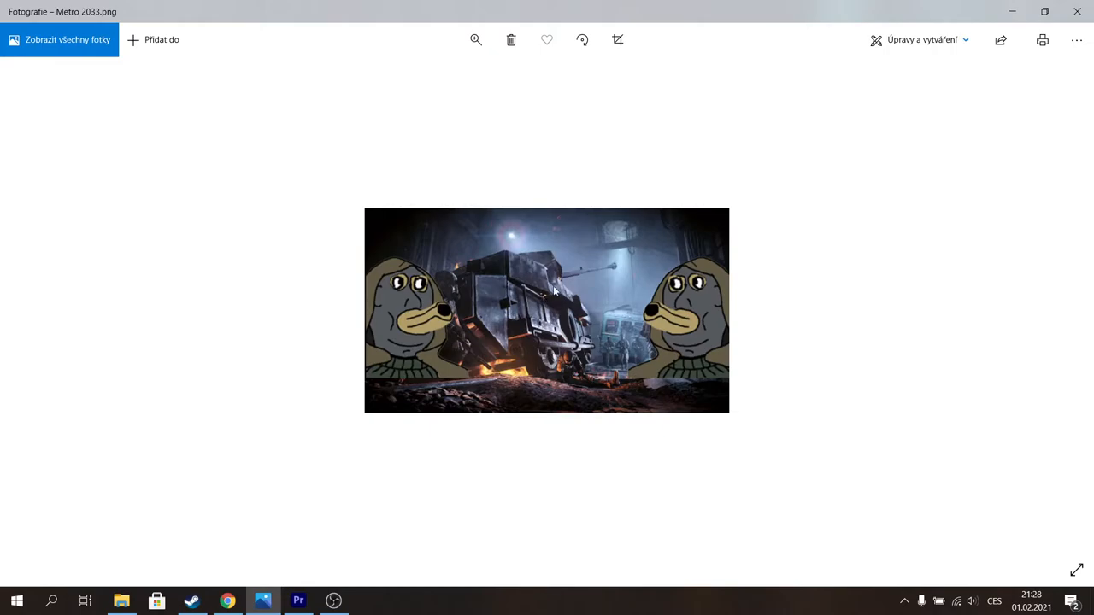
pyautogui.moveTo(529, 299)
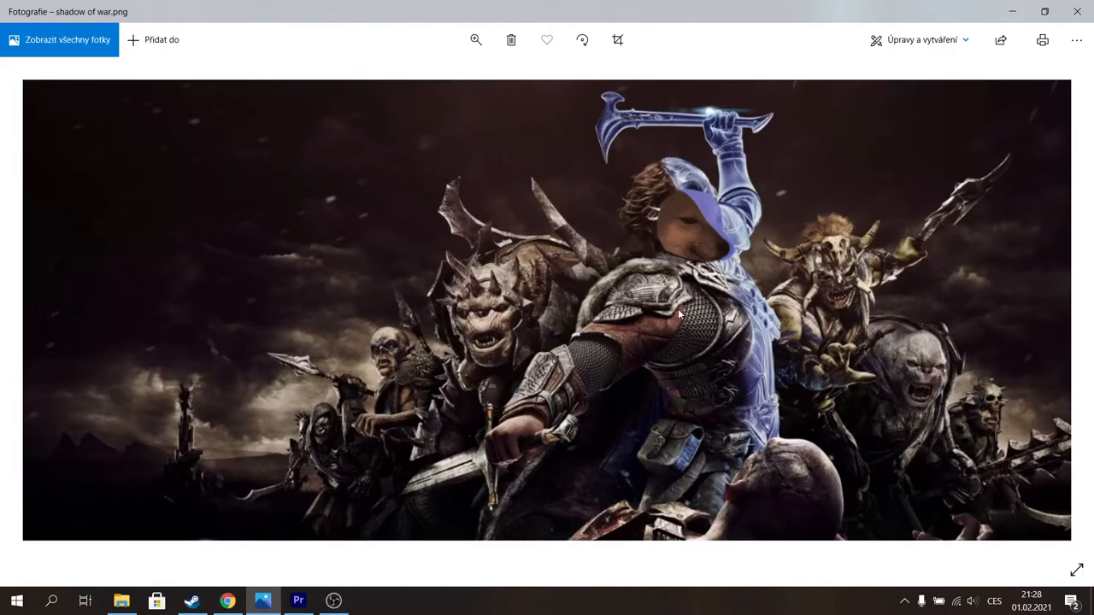
pyautogui.moveTo(782, 197)
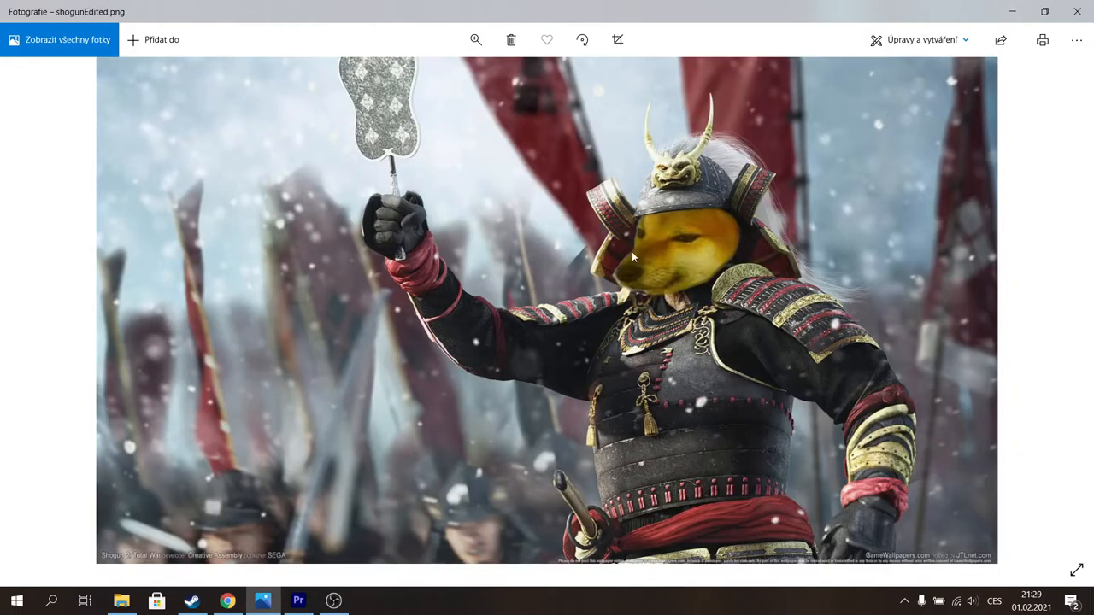
pyautogui.moveTo(624, 263)
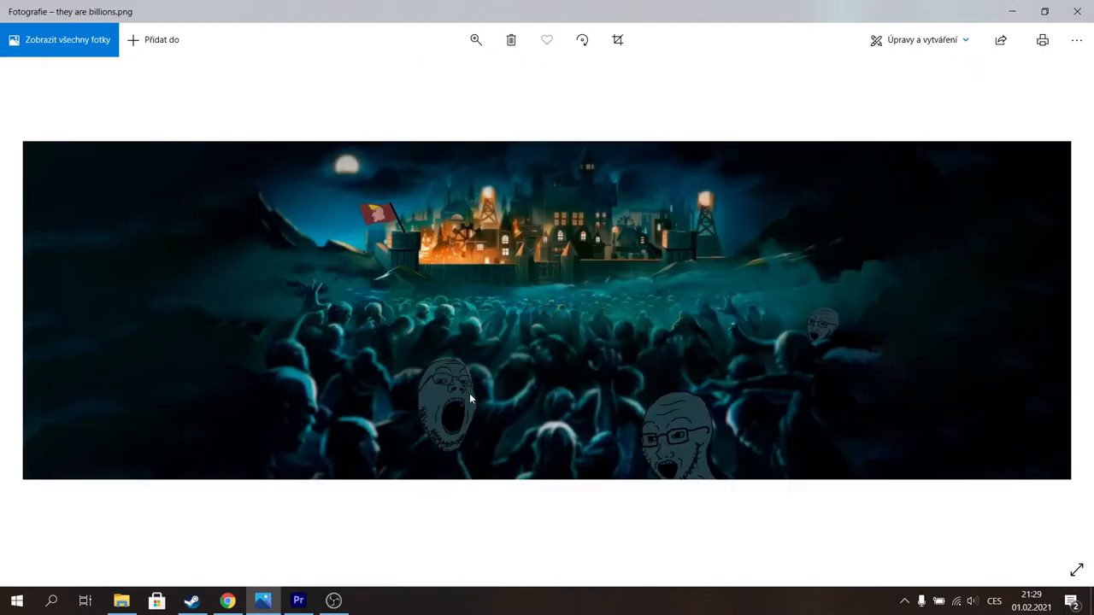
pyautogui.moveTo(402, 244)
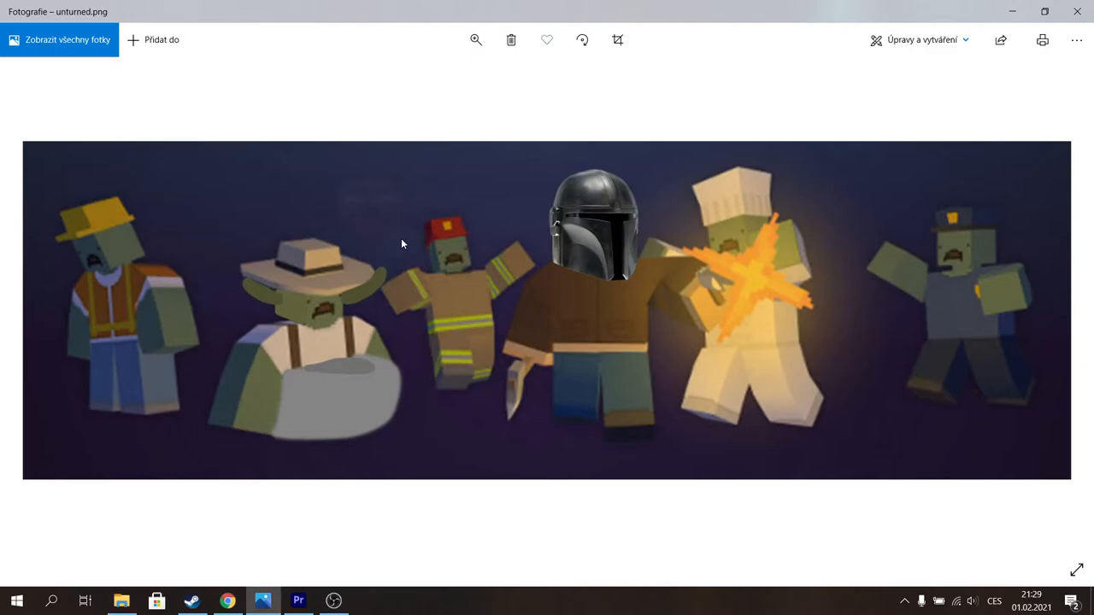
pyautogui.moveTo(459, 347)
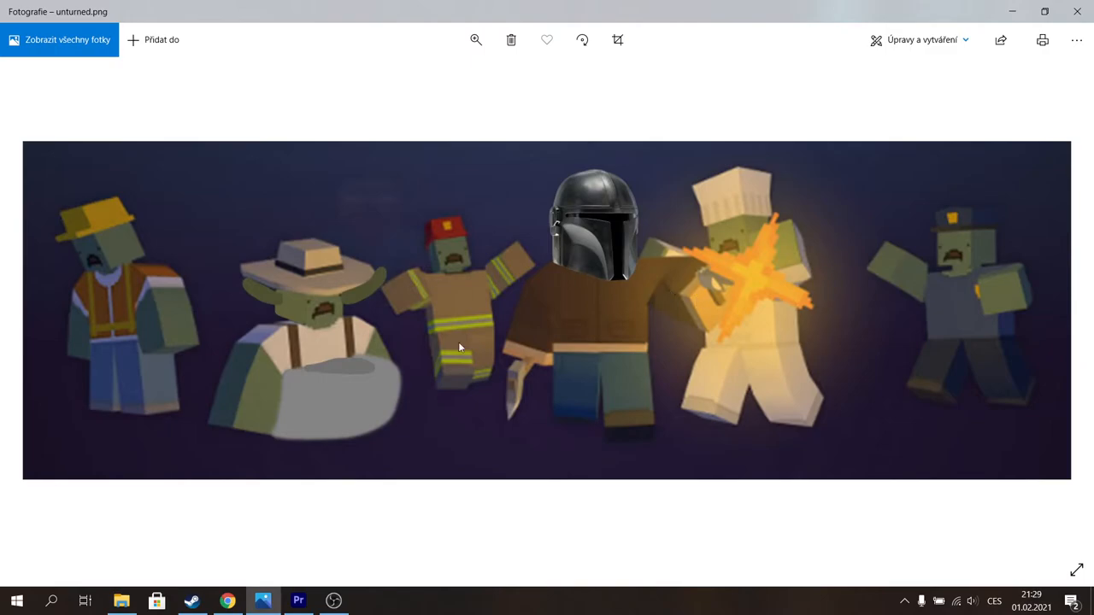
pyautogui.moveTo(322, 475)
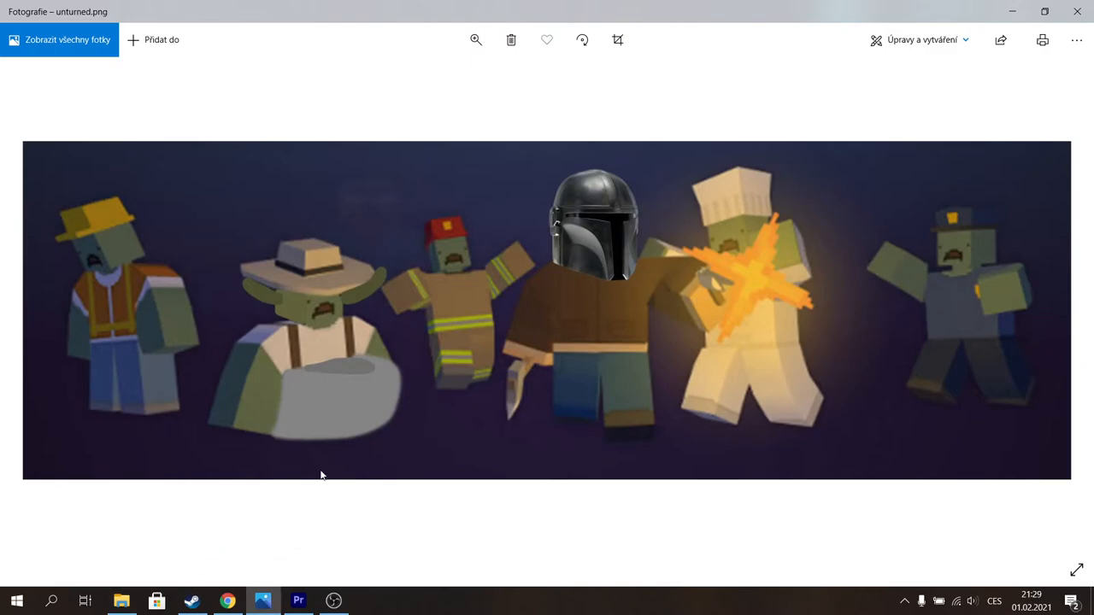
pyautogui.moveTo(587, 308)
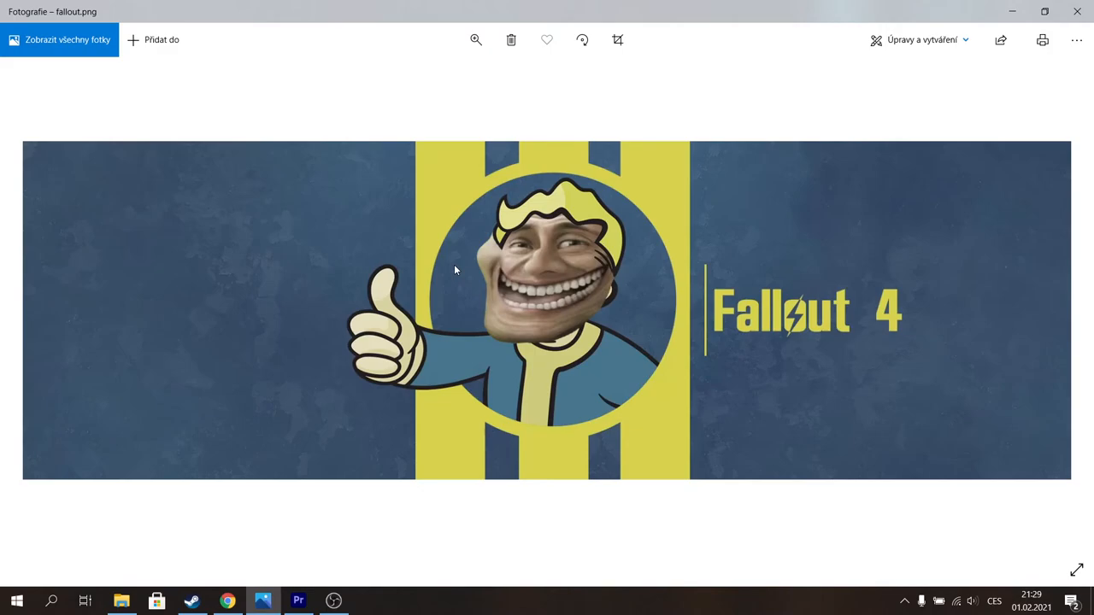
pyautogui.moveTo(551, 285)
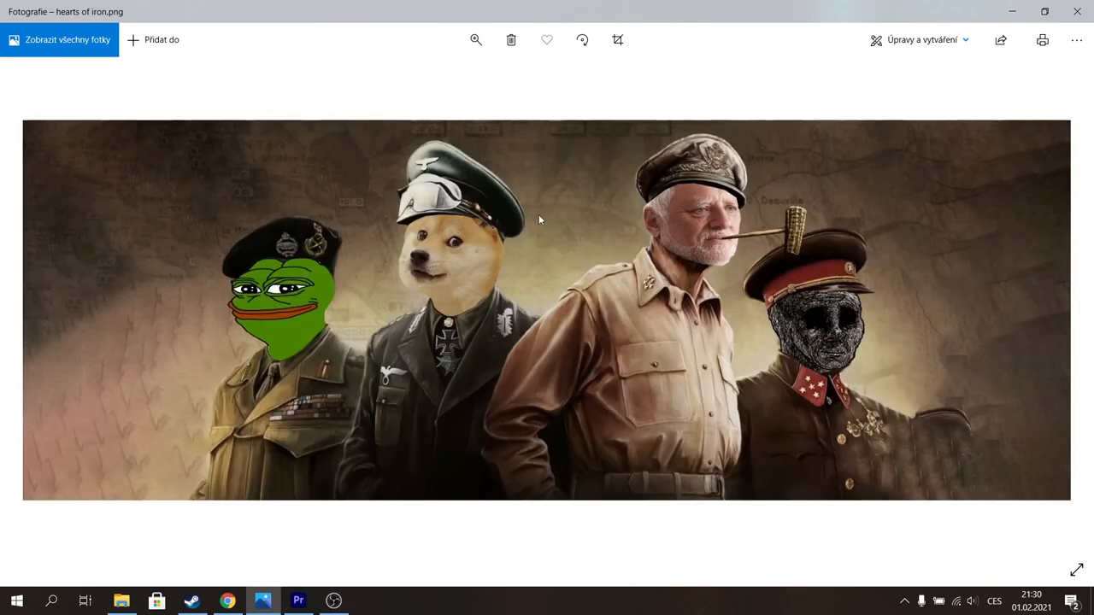
pyautogui.moveTo(451, 126)
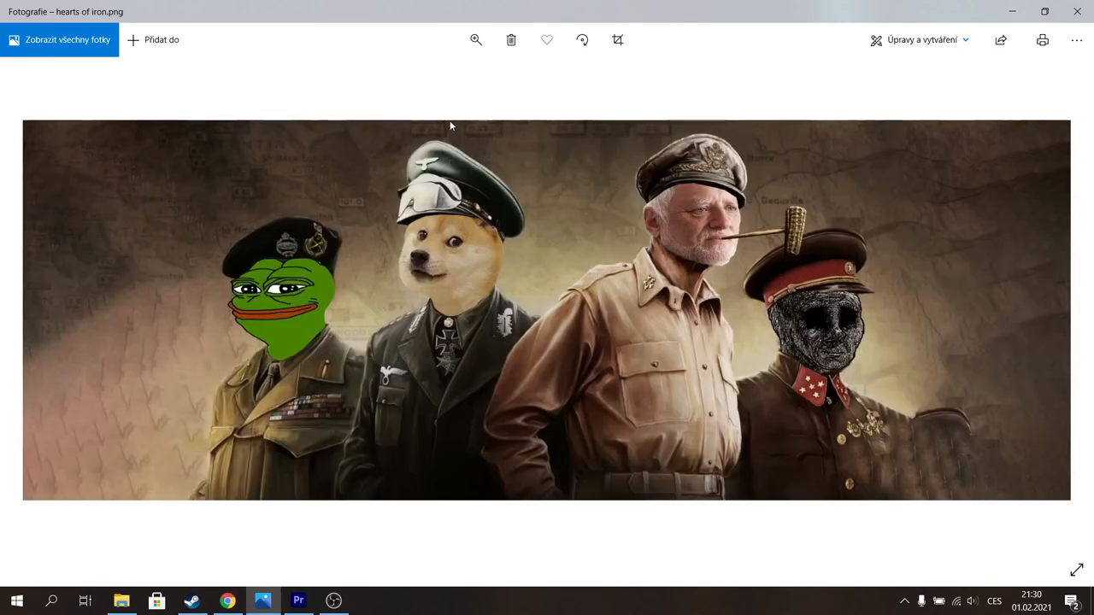
pyautogui.moveTo(420, 180)
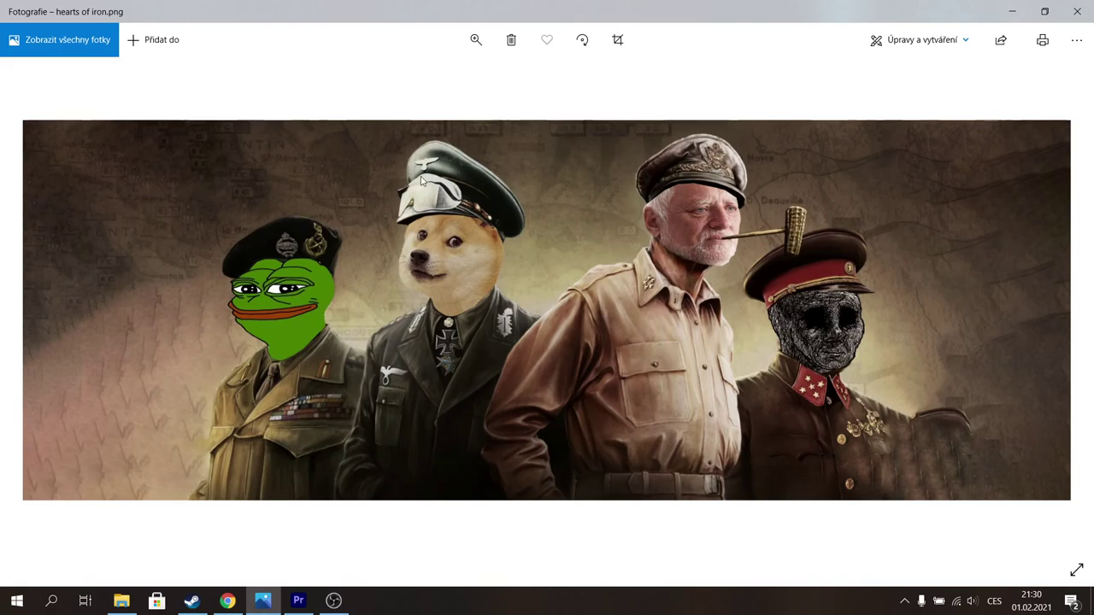